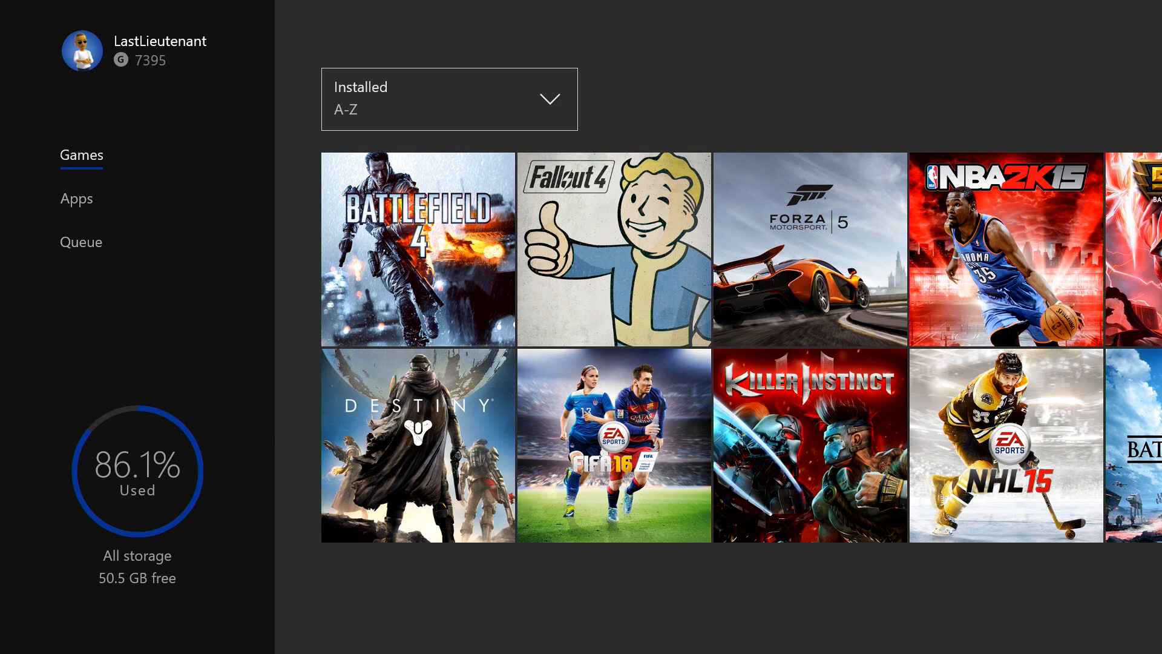
# Step: Launch FIFA 16 from the installed games collection
pyautogui.click(75, 197)
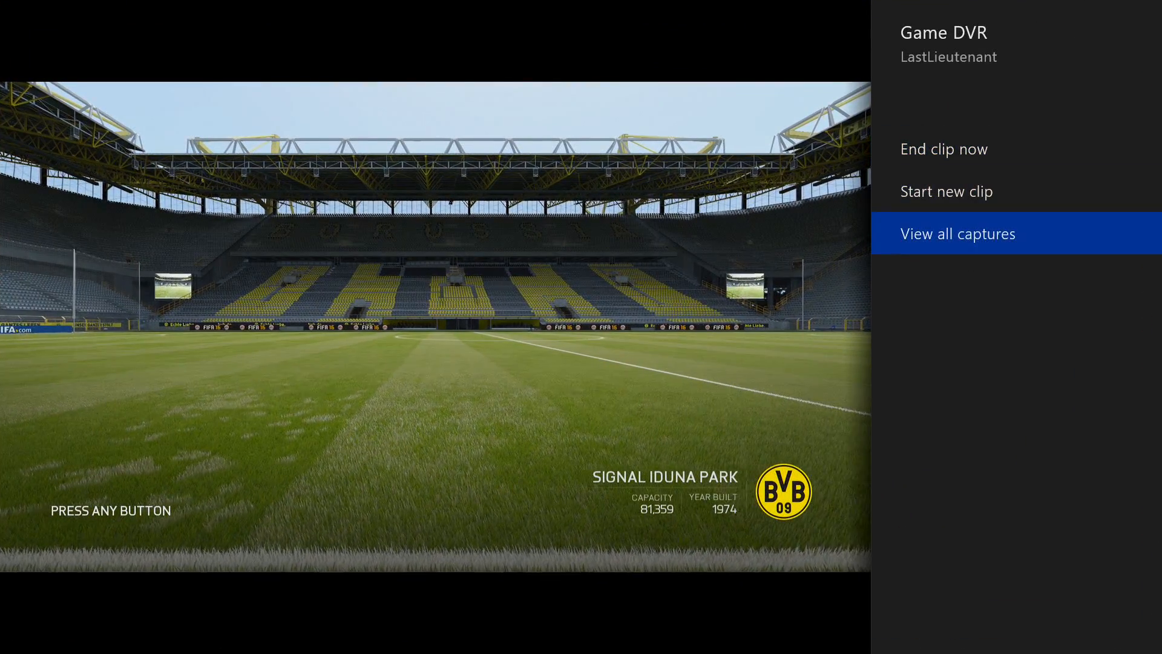
# Step: View all saved gameplay captures in Game DVR
pyautogui.click(957, 232)
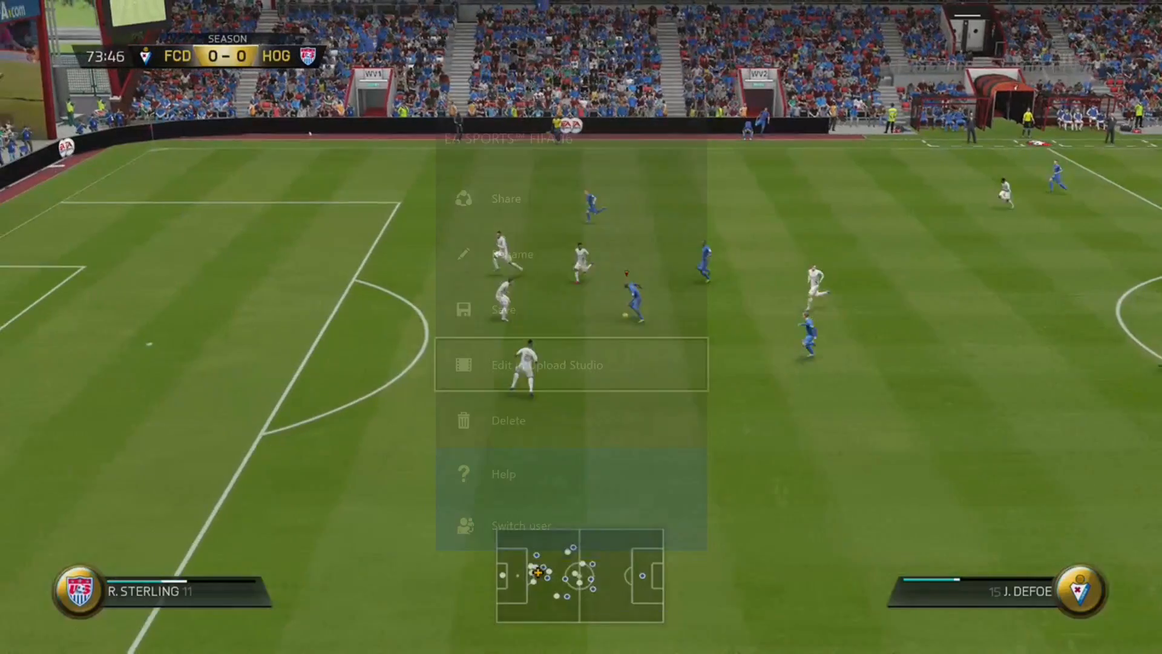
# Step: Edit the recorded FIFA clip in Upload Studio and finish editing to proceed to titling
pyautogui.click(546, 364)
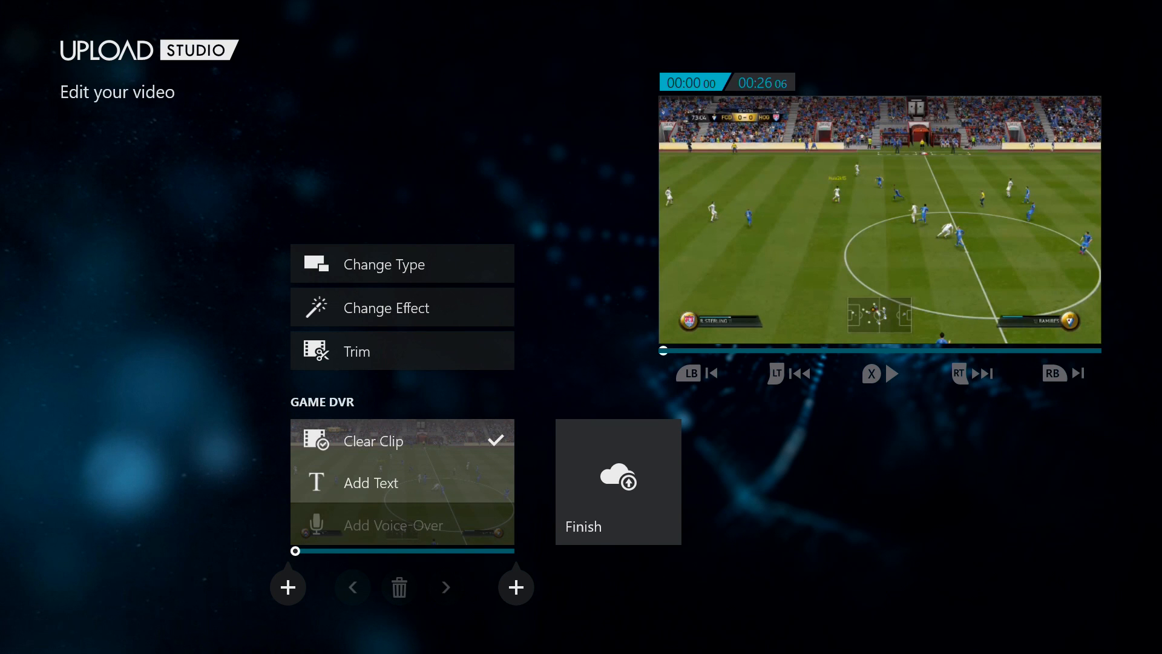
pyautogui.moveTo(618, 481)
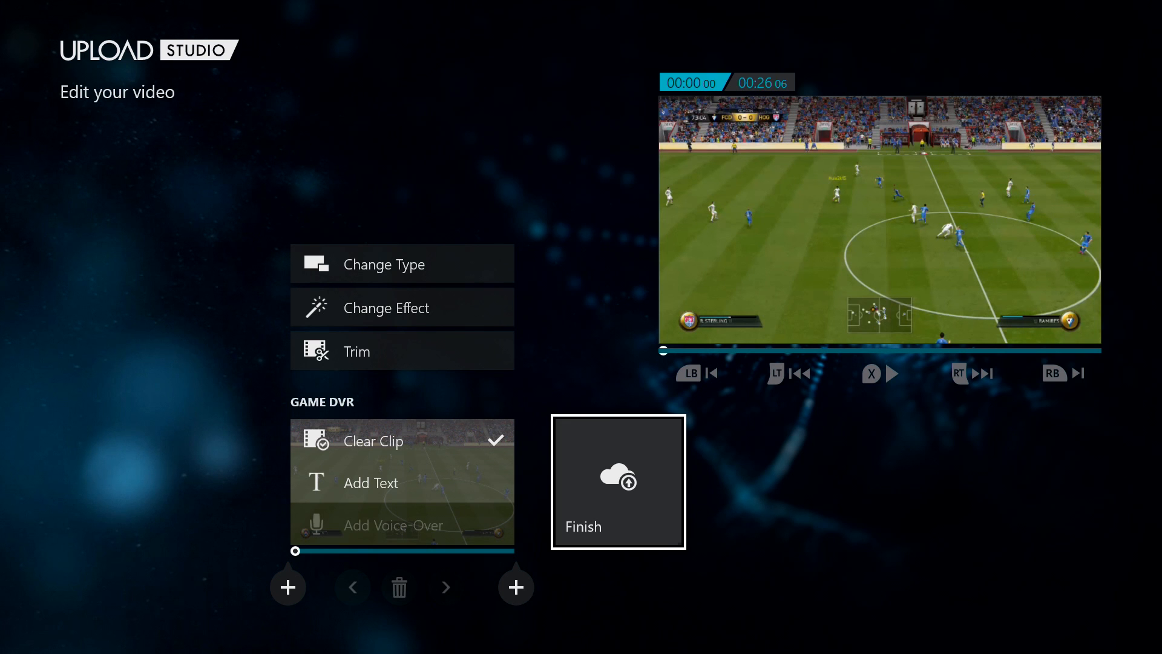
pyautogui.click(617, 480)
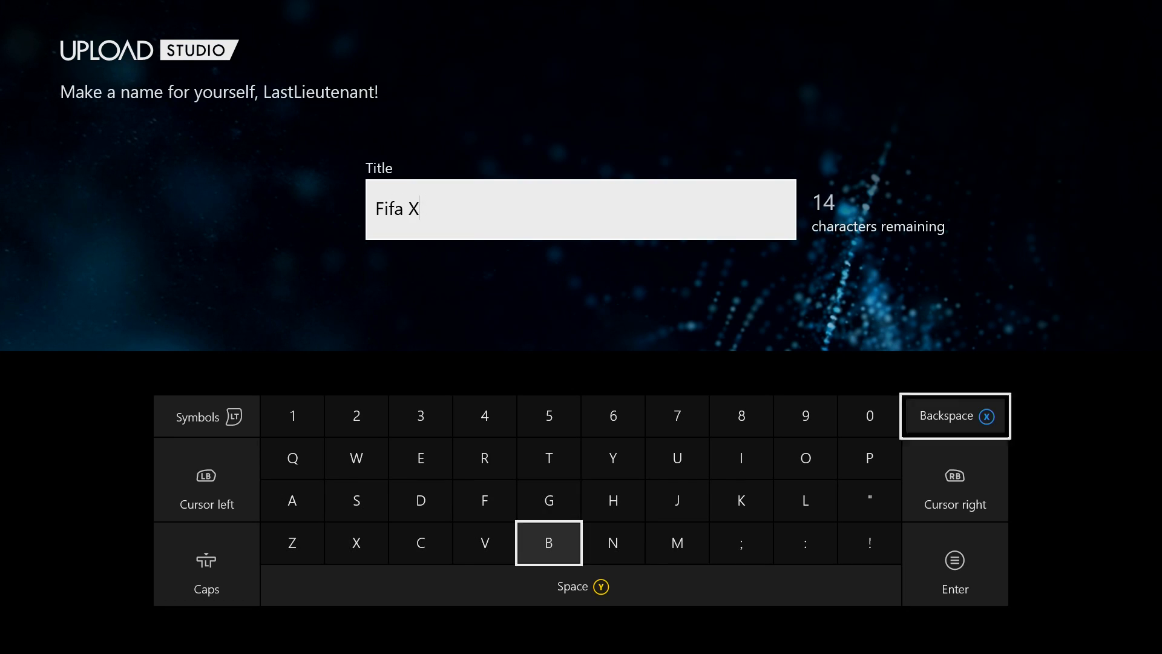
# Step: Finish the title "Fifa Xbox DIY", enable OneDrive sharing, and confirm the upload
pyautogui.click(804, 458)
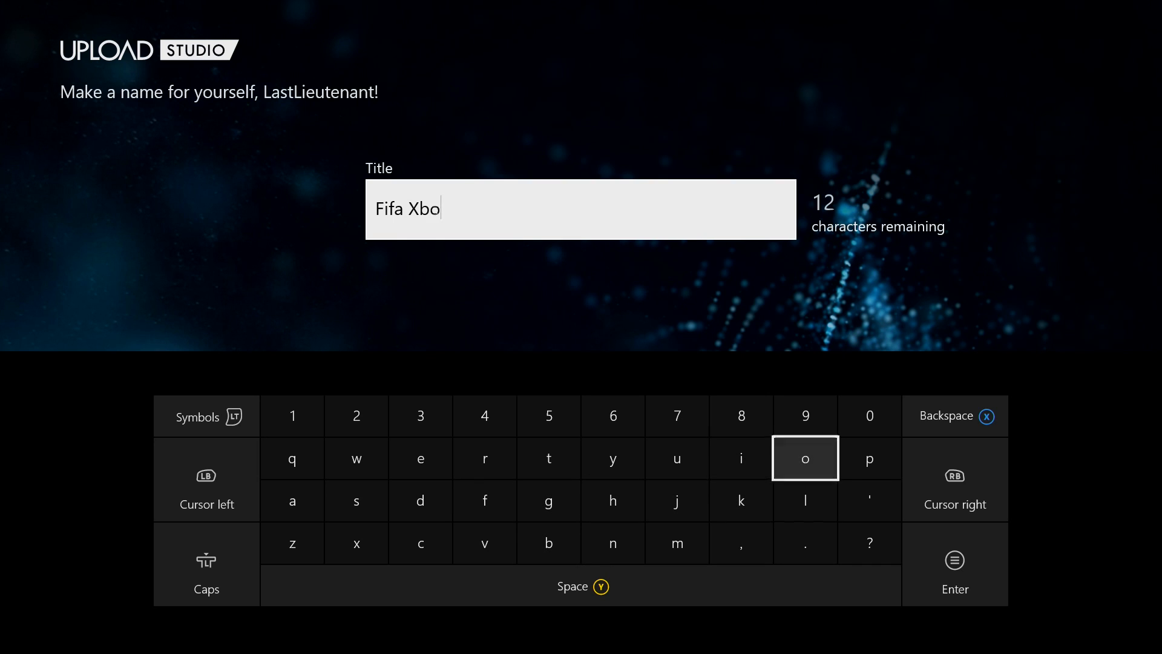
pyautogui.click(356, 542)
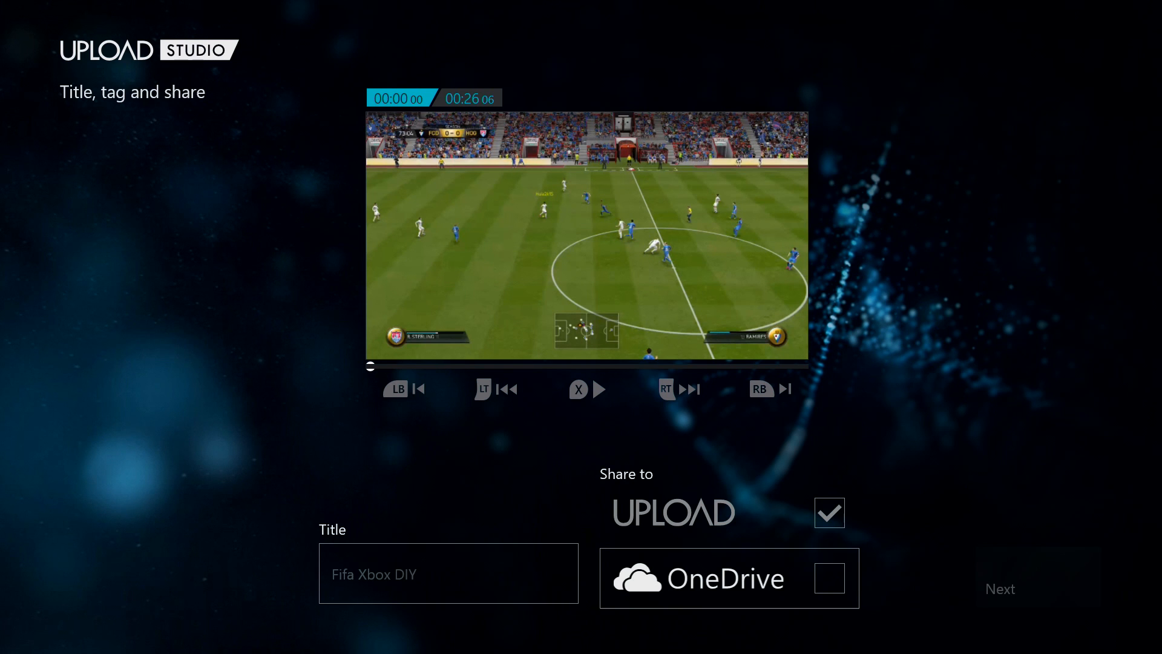
pyautogui.click(829, 578)
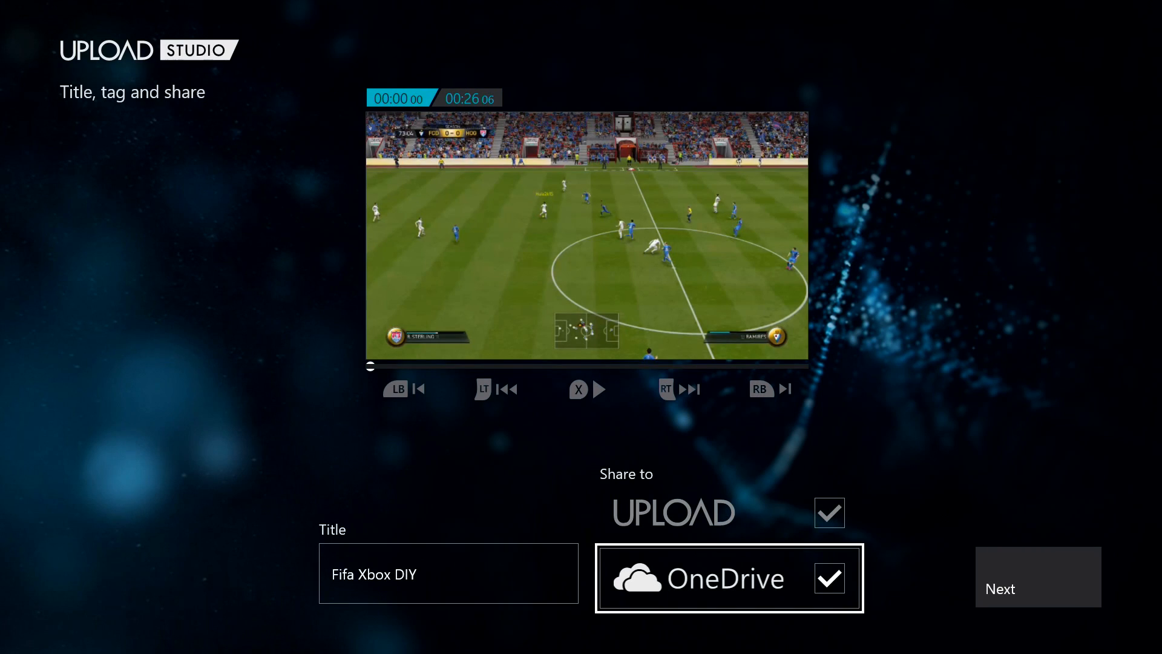
pyautogui.click(1037, 576)
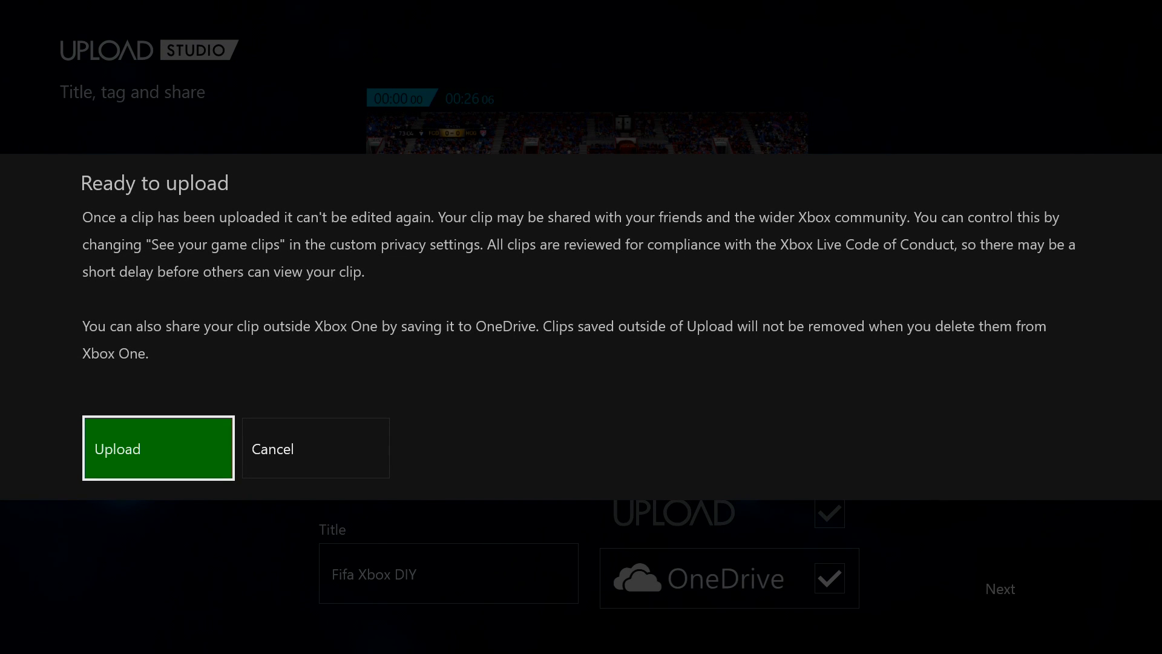
pyautogui.click(315, 448)
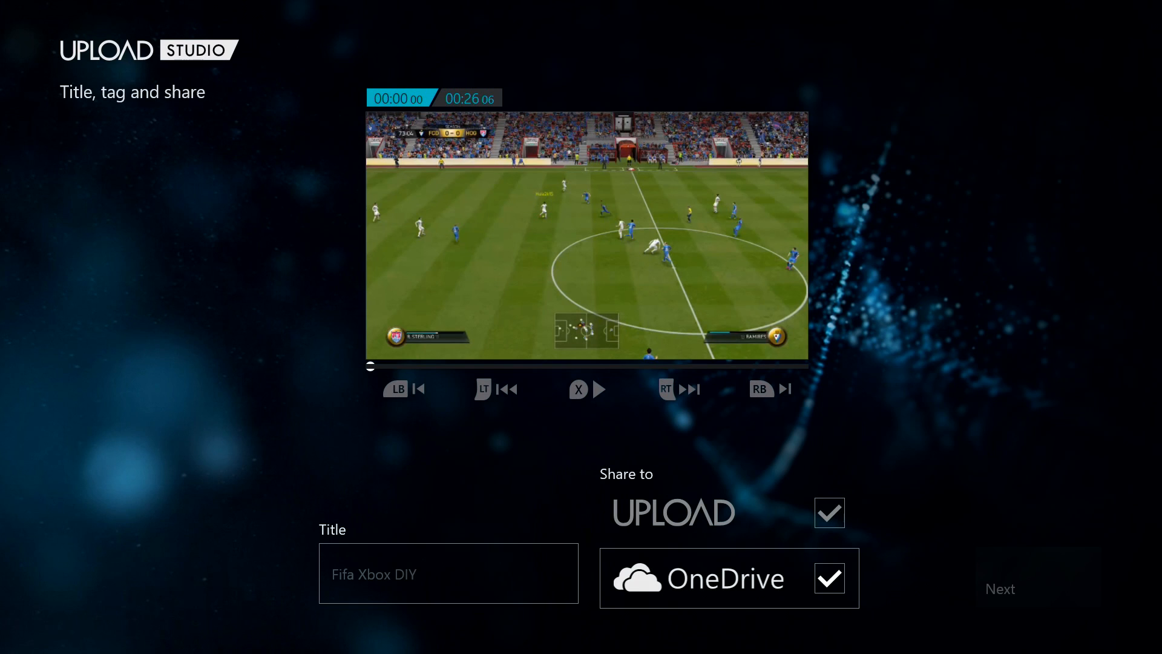
pyautogui.click(999, 589)
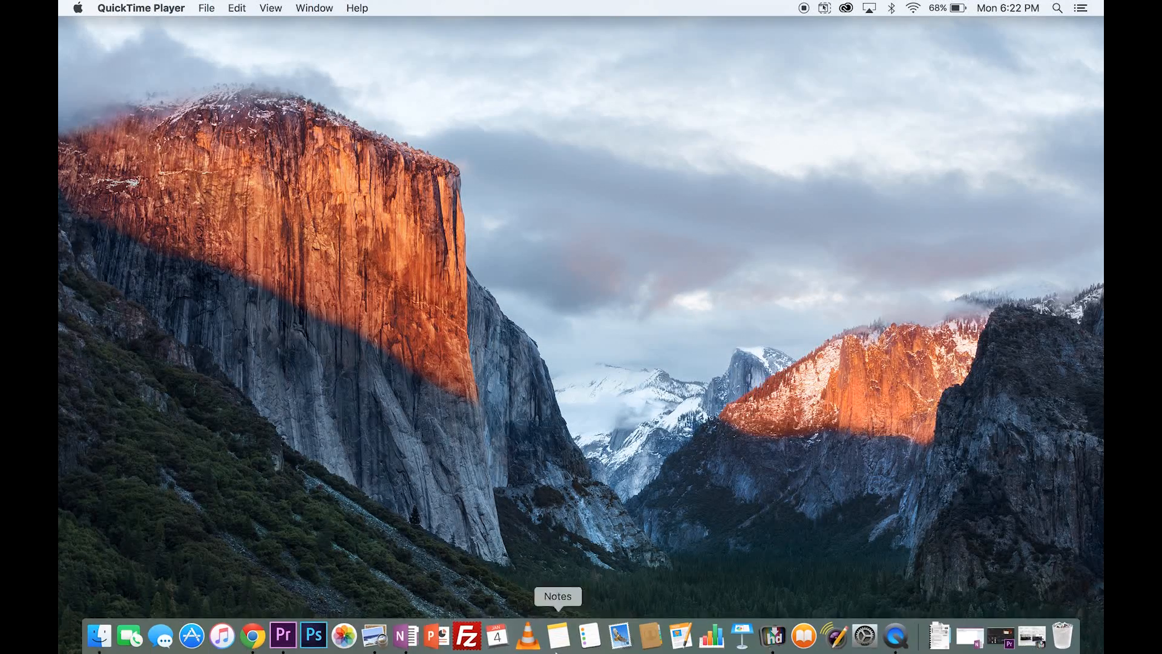
pyautogui.moveTo(773, 636)
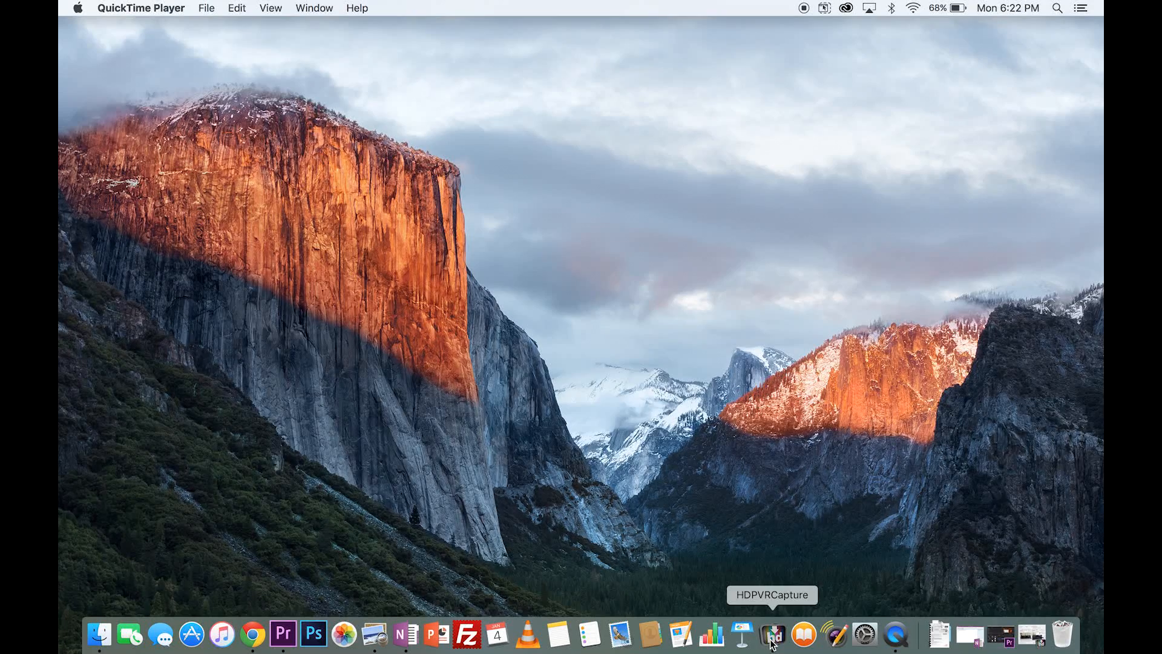
# Step: Launch HDPVRCapture from the Dock to detect the 1920x1080 60p HDMI signal
pyautogui.click(770, 633)
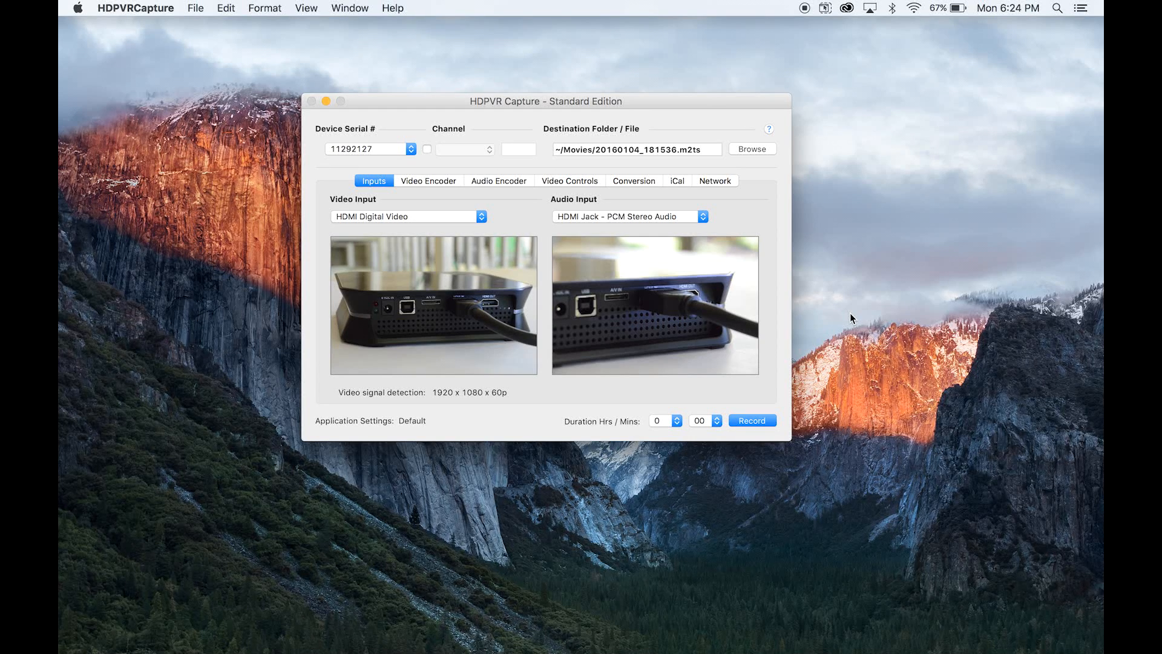
pyautogui.moveTo(791, 305)
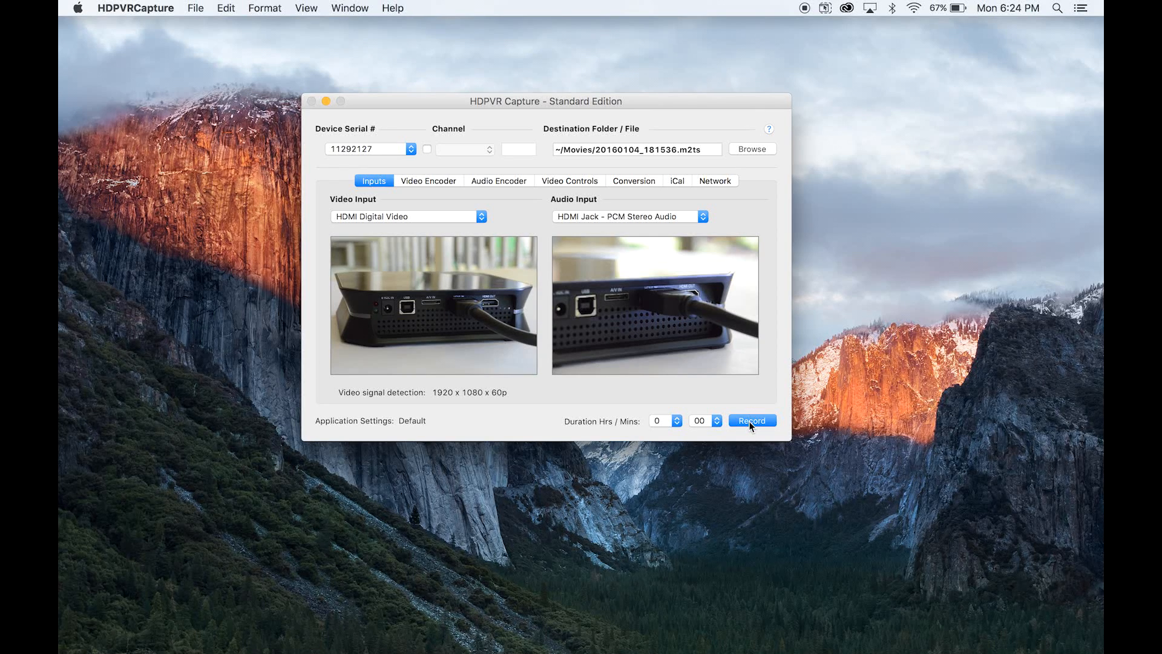
# Step: Start recording the HDMI gameplay feed to an m2ts file in Movies
pyautogui.click(750, 420)
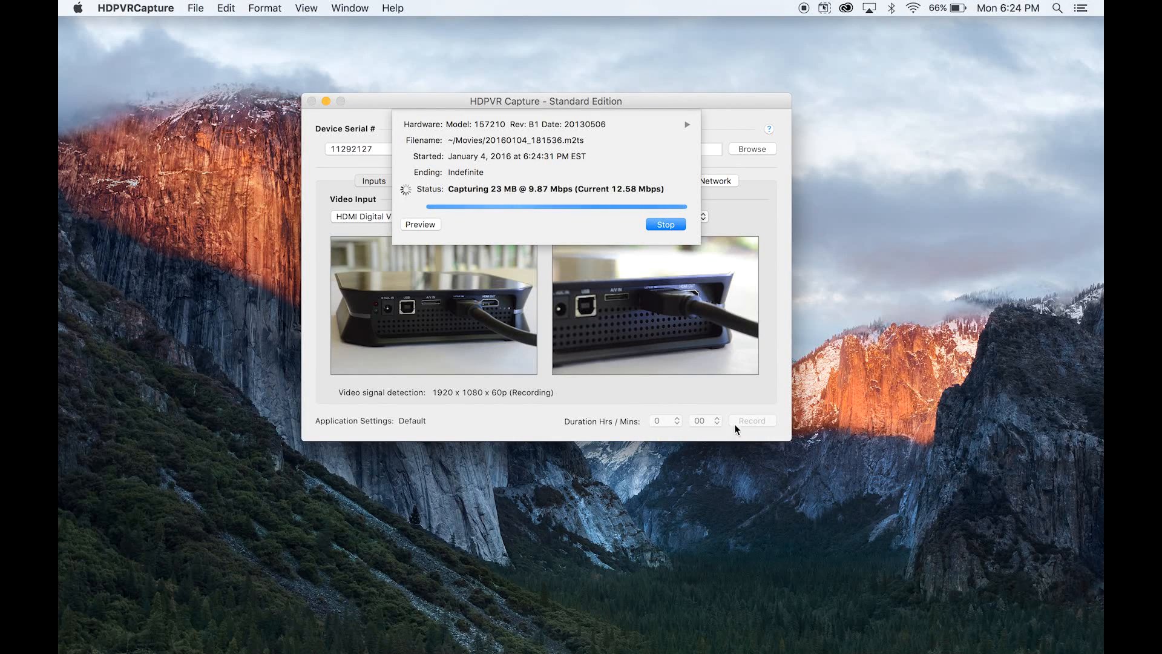
pyautogui.moveTo(717, 410)
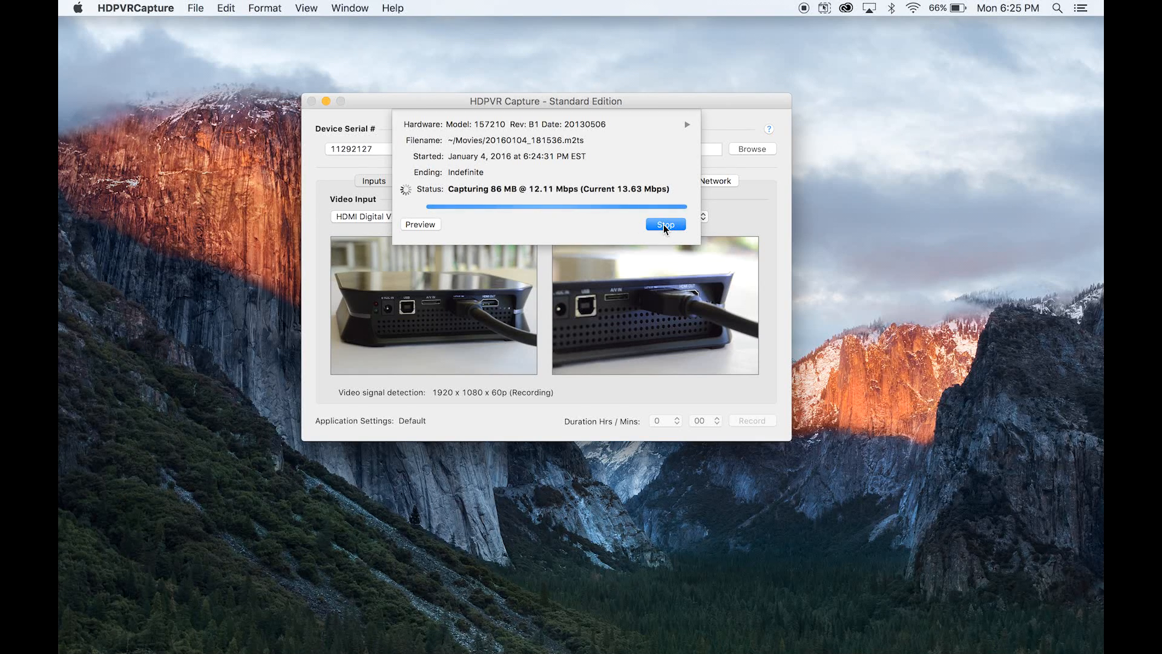
# Step: Stop the running capture after about 86 MB
pyautogui.click(665, 225)
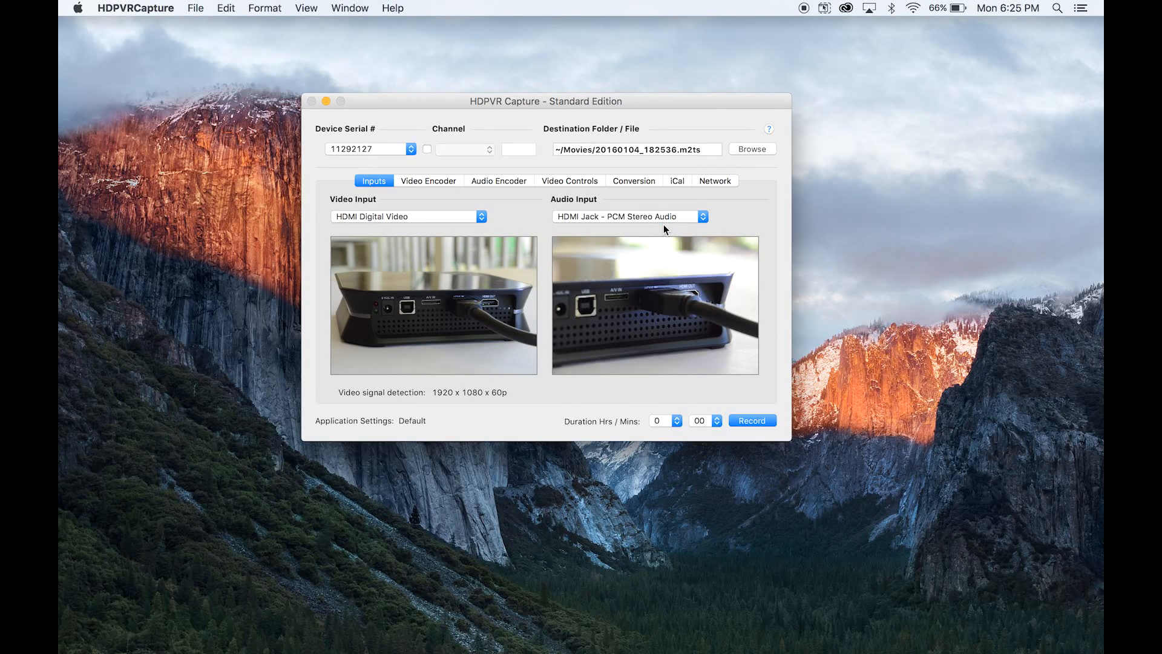
pyautogui.moveTo(639, 176)
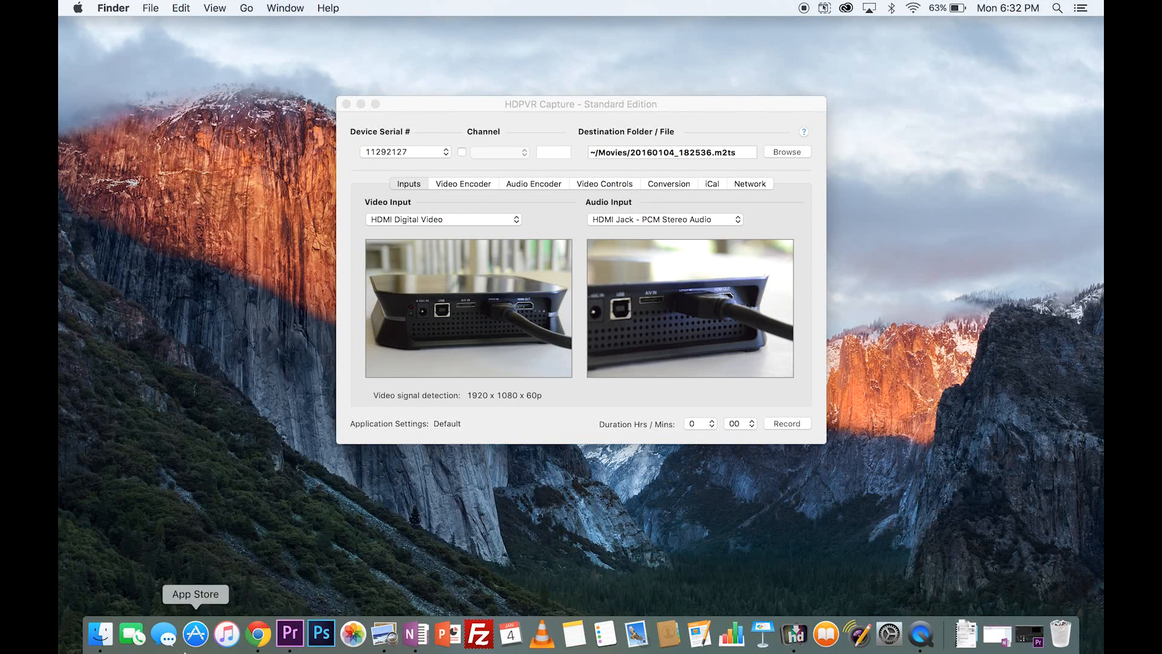
# Step: Show All My Files in Finder, listing the recorded 20160104_181536.m2ts capture
pyautogui.click(100, 634)
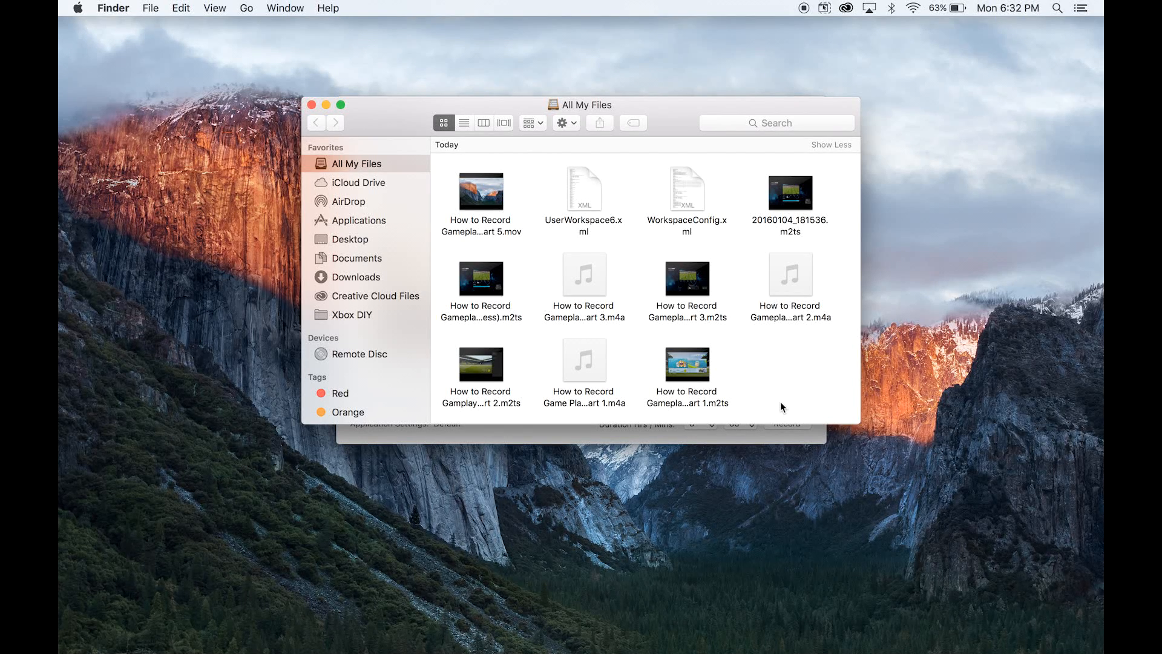
pyautogui.moveTo(542, 259)
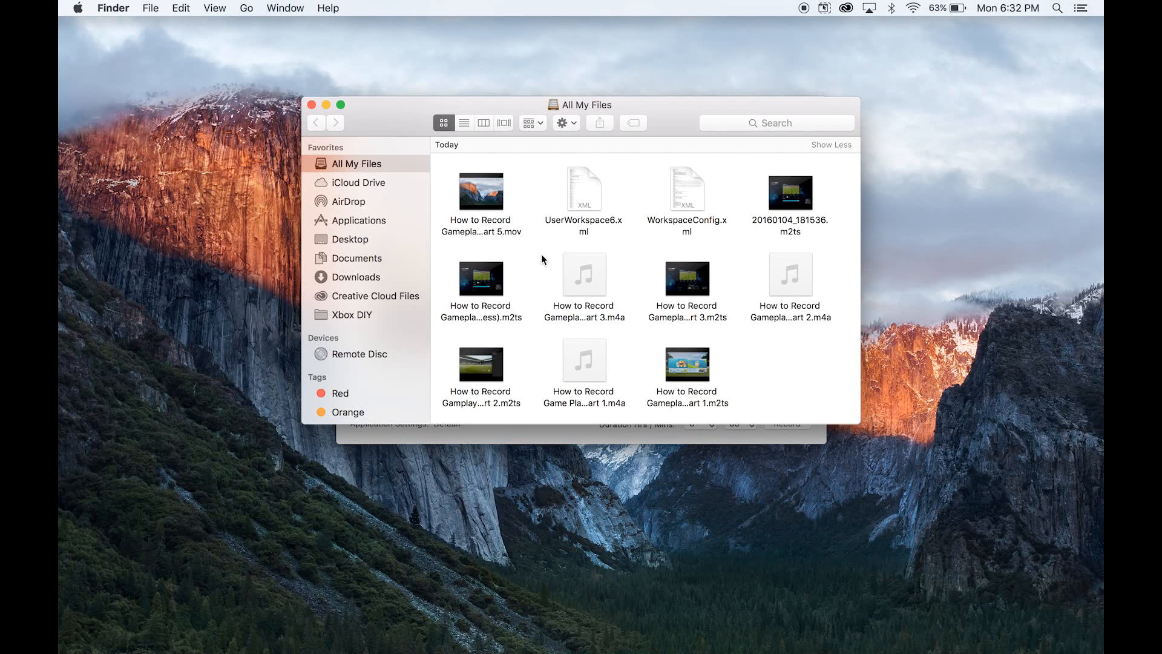
pyautogui.moveTo(519, 235)
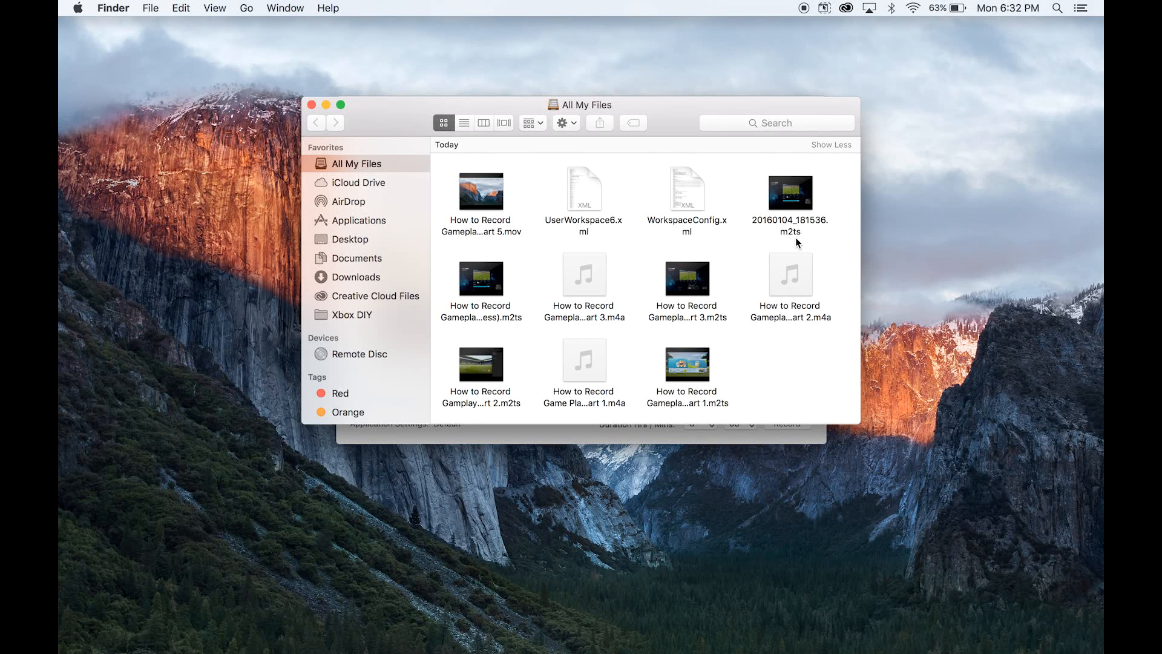
pyautogui.moveTo(569, 238)
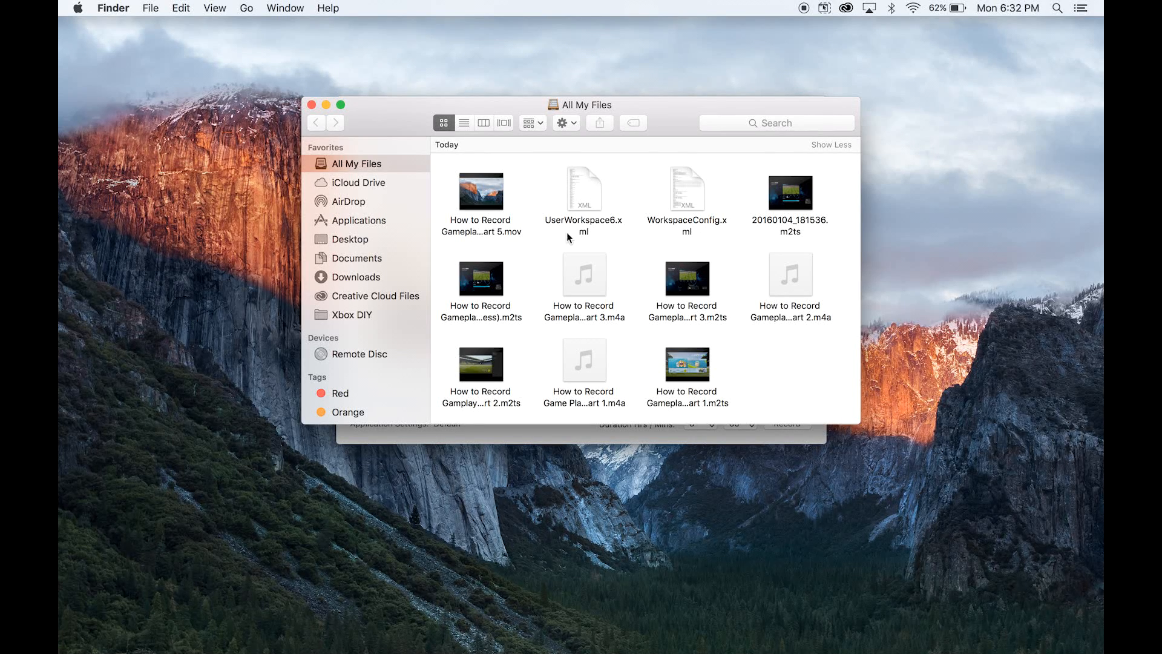
pyautogui.moveTo(519, 234)
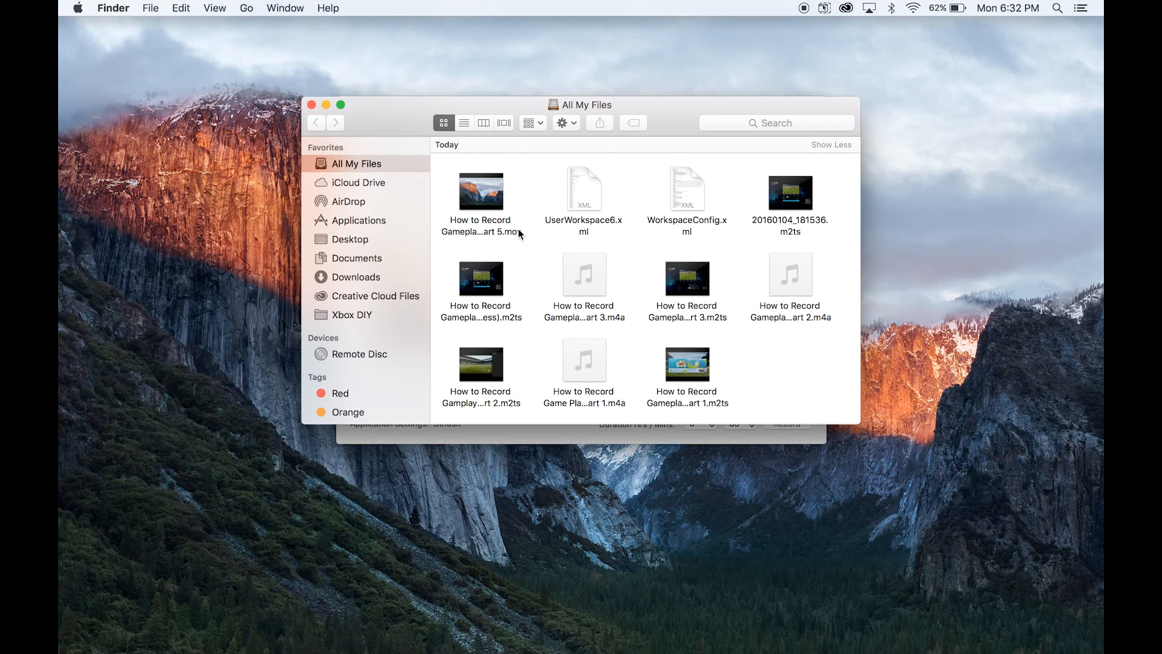
pyautogui.moveTo(481, 219)
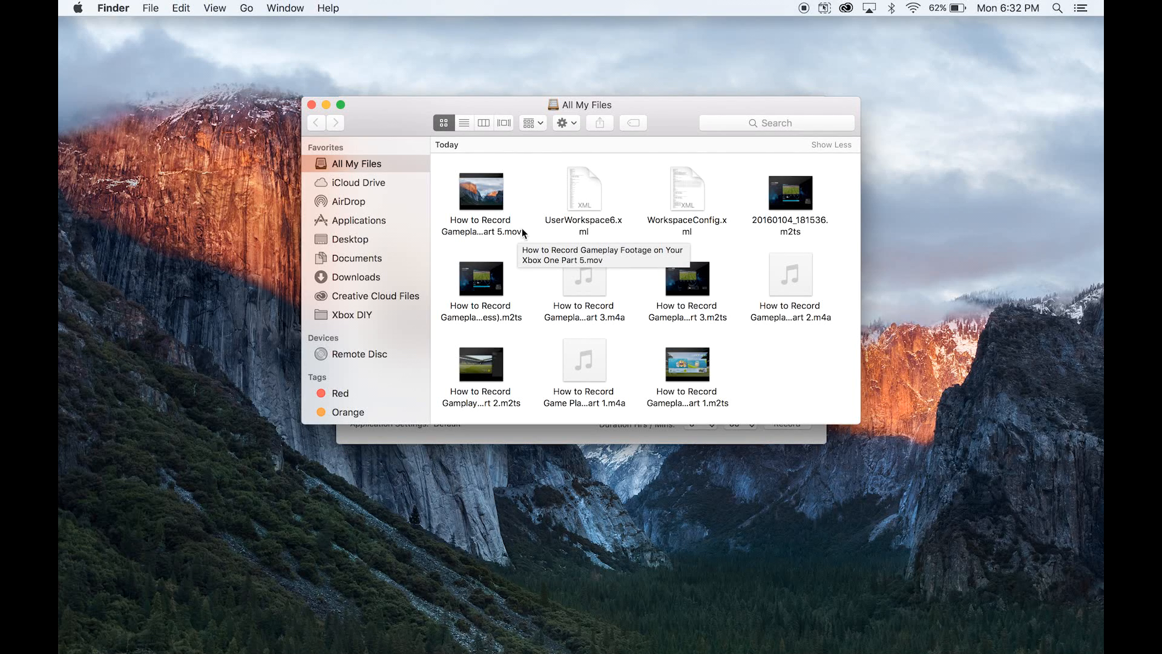
pyautogui.moveTo(538, 236)
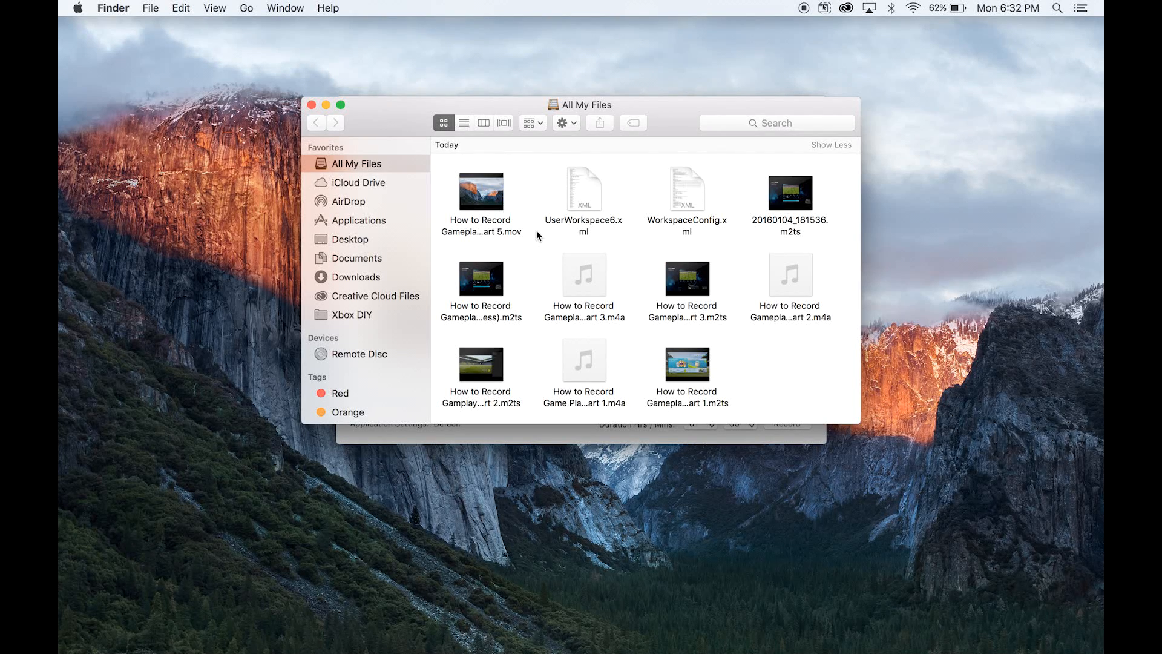